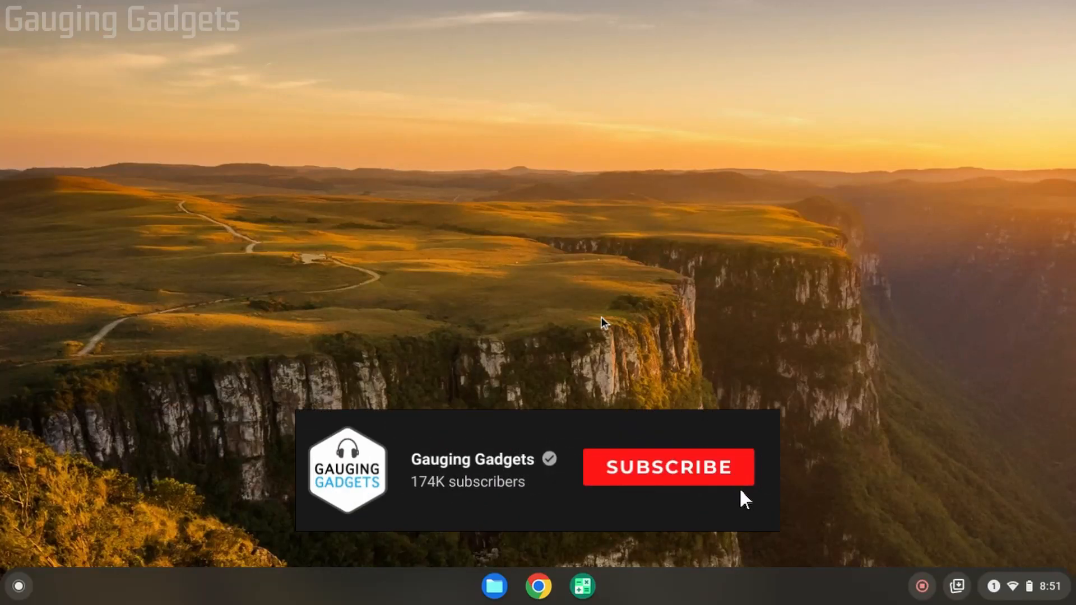
# Open Settings from Quick Settings and view About Chrome OS, showing version 100 (64-bit)
pyautogui.click(553, 249)
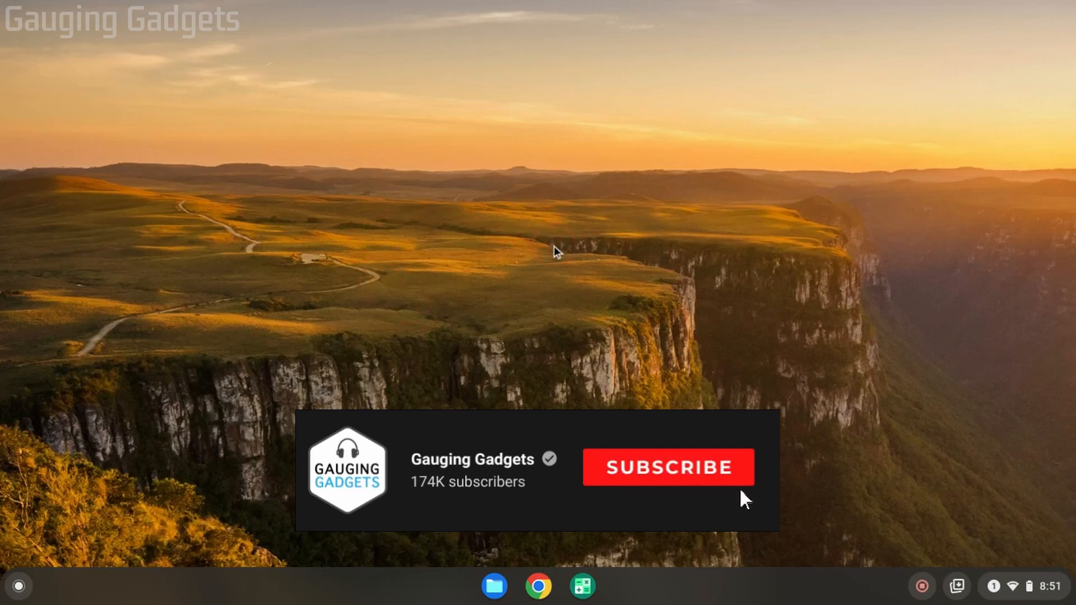
pyautogui.click(668, 467)
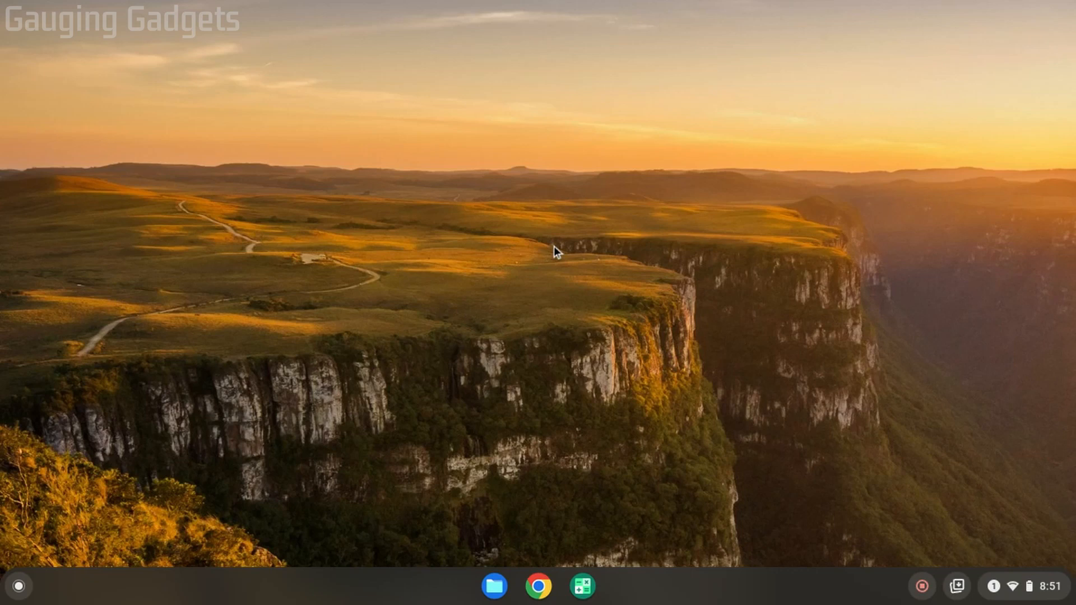
pyautogui.moveTo(514, 290)
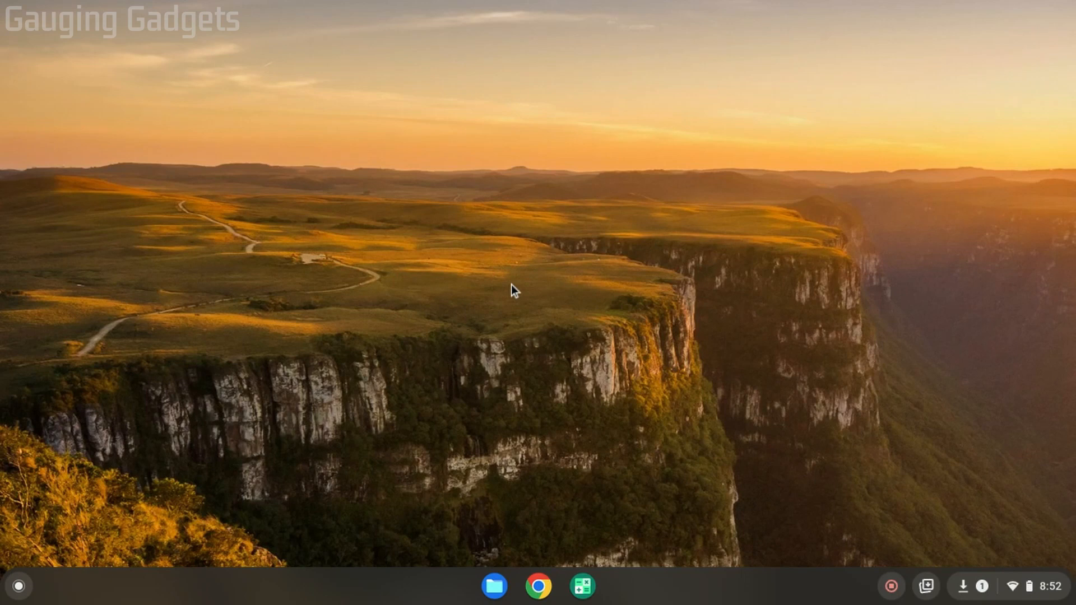
pyautogui.click(758, 345)
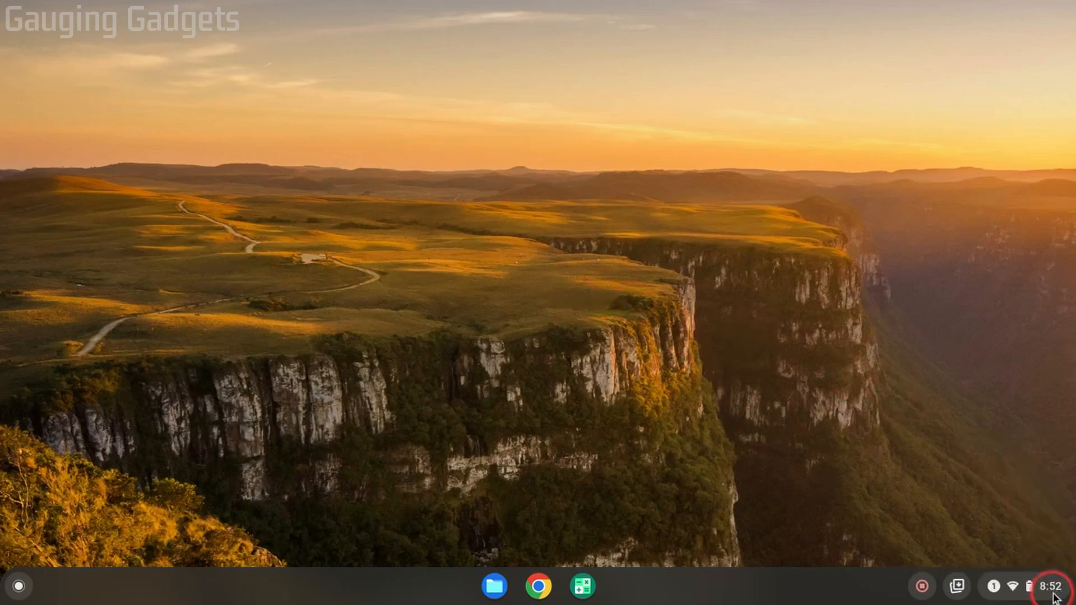
pyautogui.click(1037, 587)
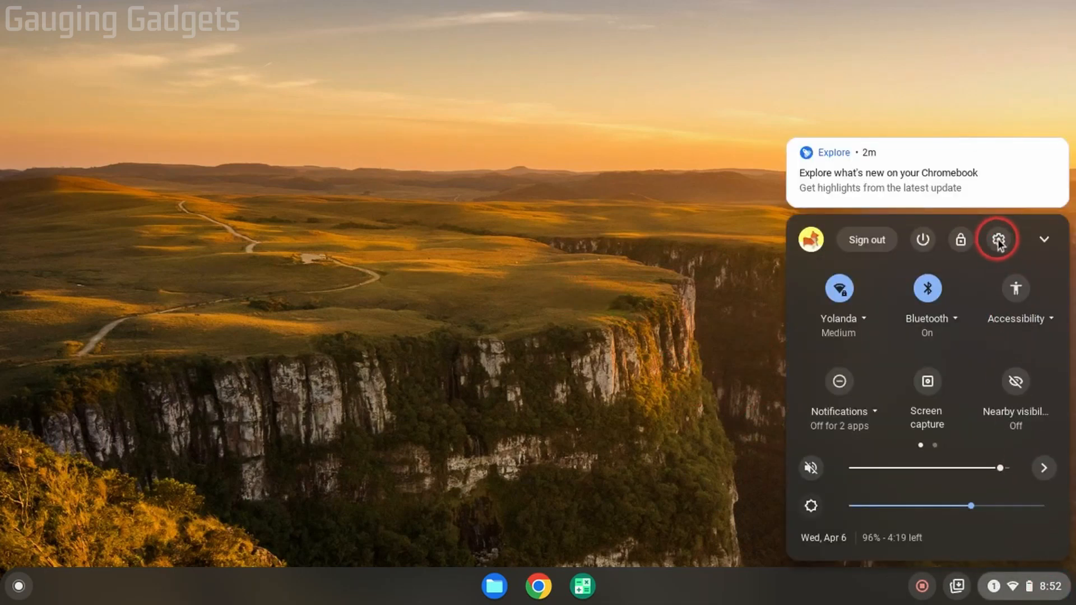
pyautogui.click(997, 238)
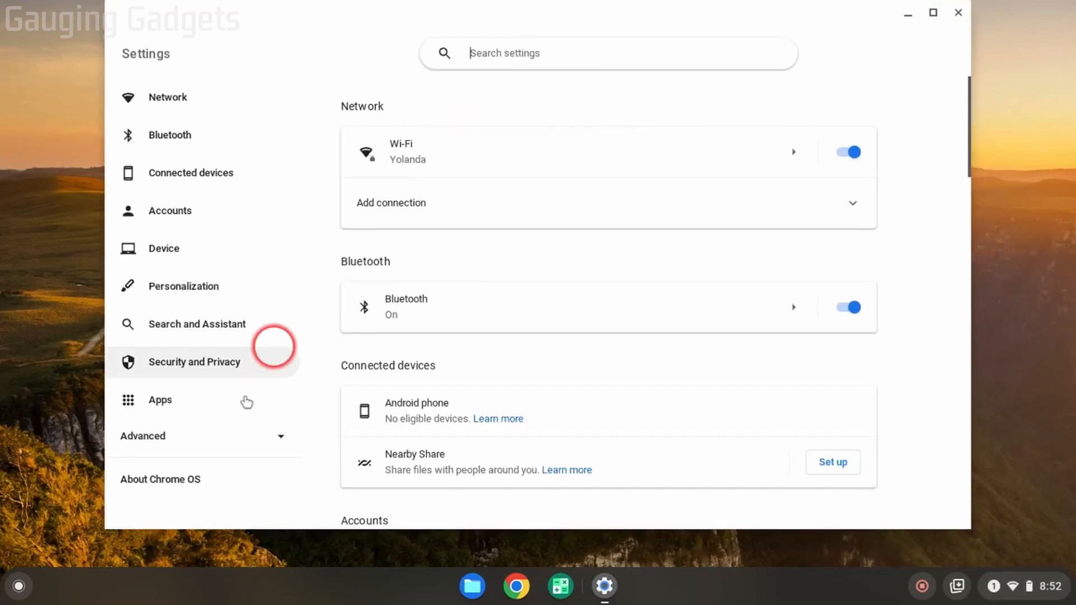
pyautogui.moveTo(195, 479)
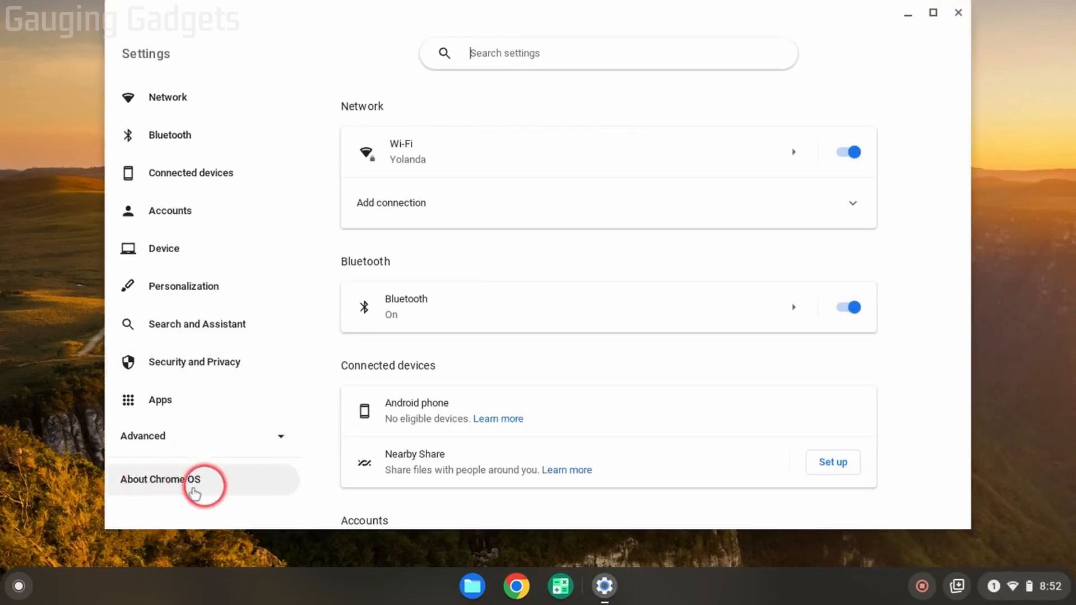
pyautogui.click(160, 480)
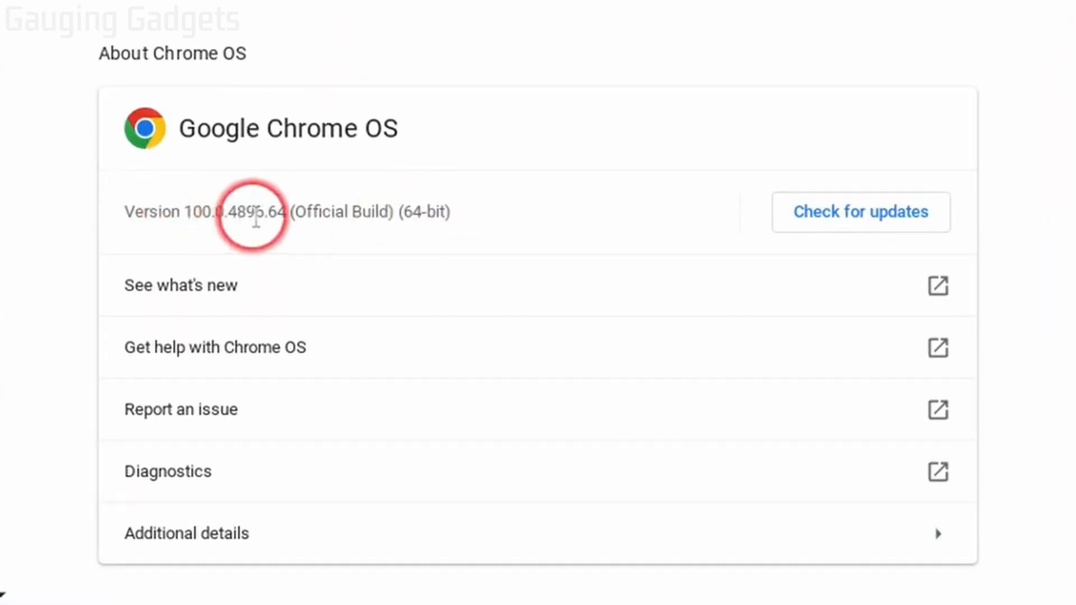
pyautogui.moveTo(460, 218)
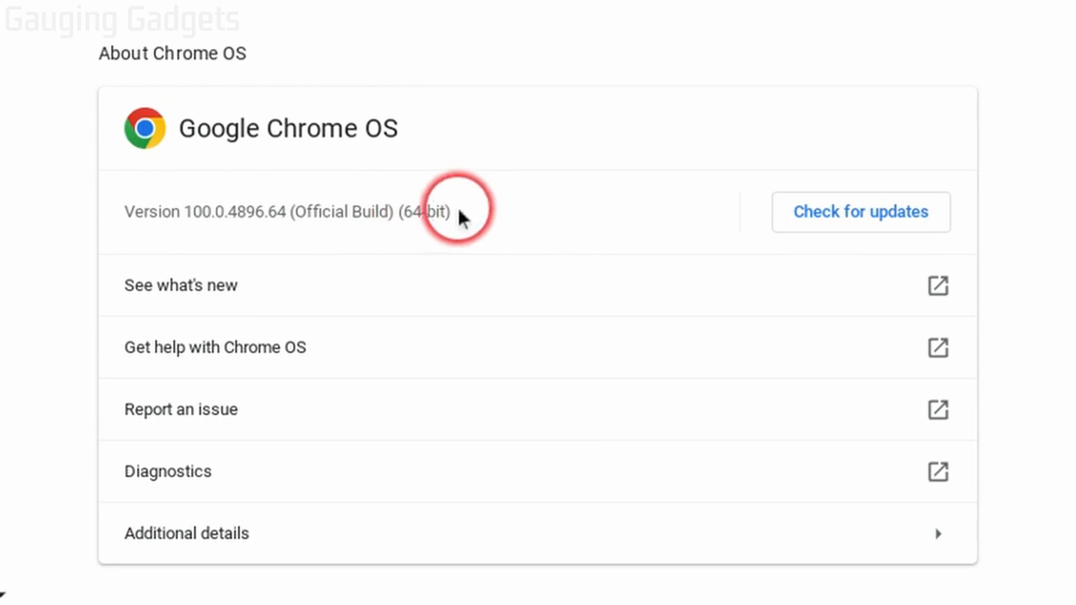
pyautogui.moveTo(453, 215)
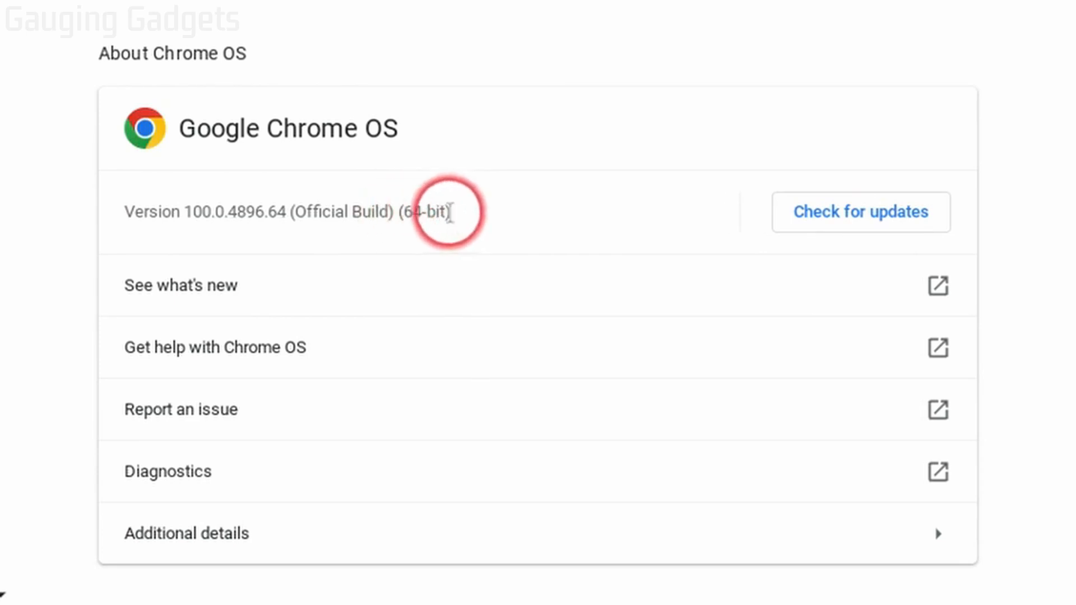